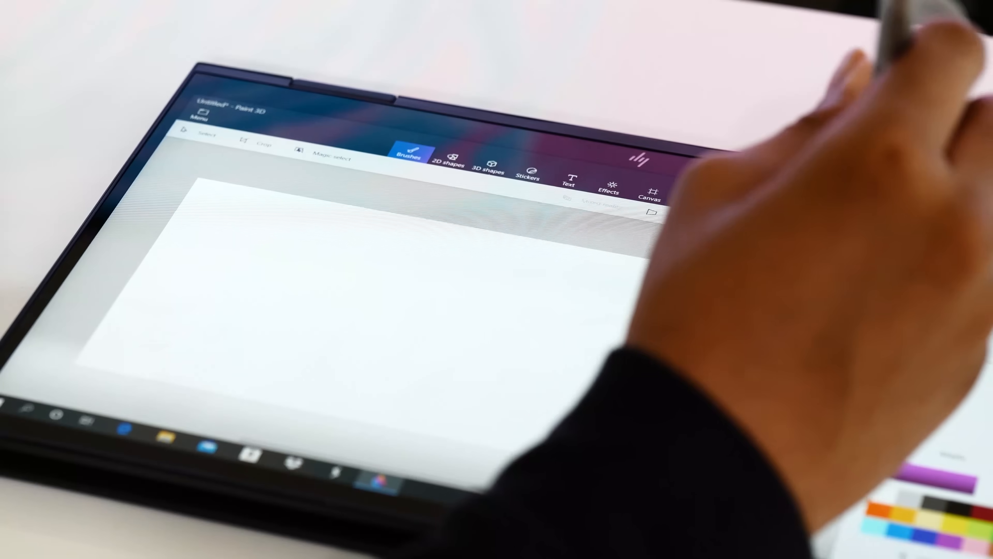
- Pick the Marker brush and handwrite the first purple letters on the blank canvas
left_click(410, 152)
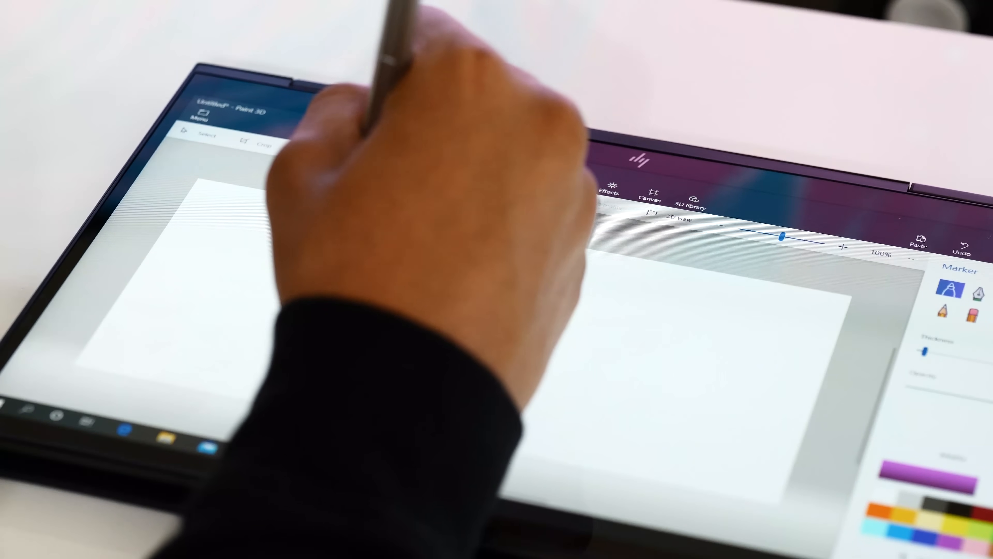
left_click_drag(304, 266, 354, 323)
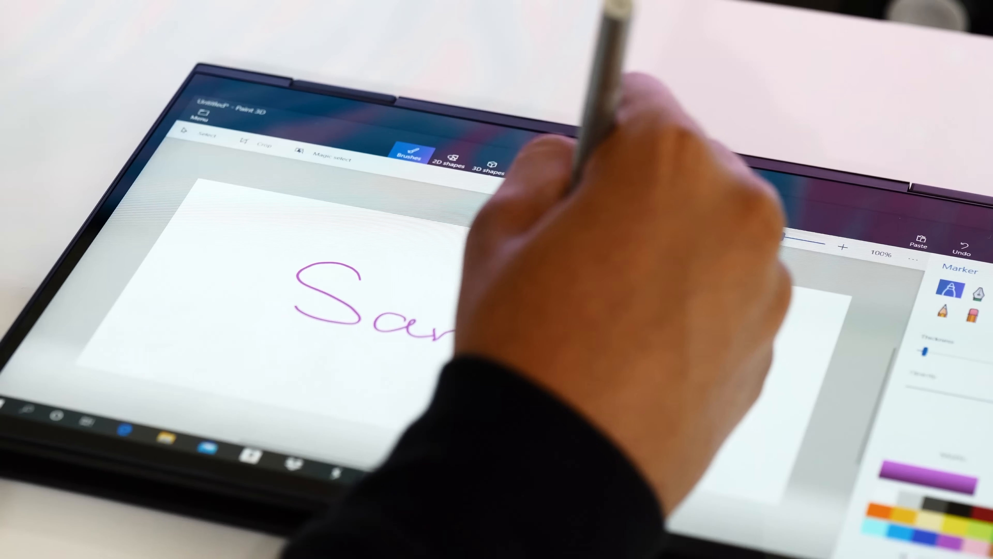
- Continue the purple handwritten word across the canvas with the pen
left_click_drag(437, 317, 595, 342)
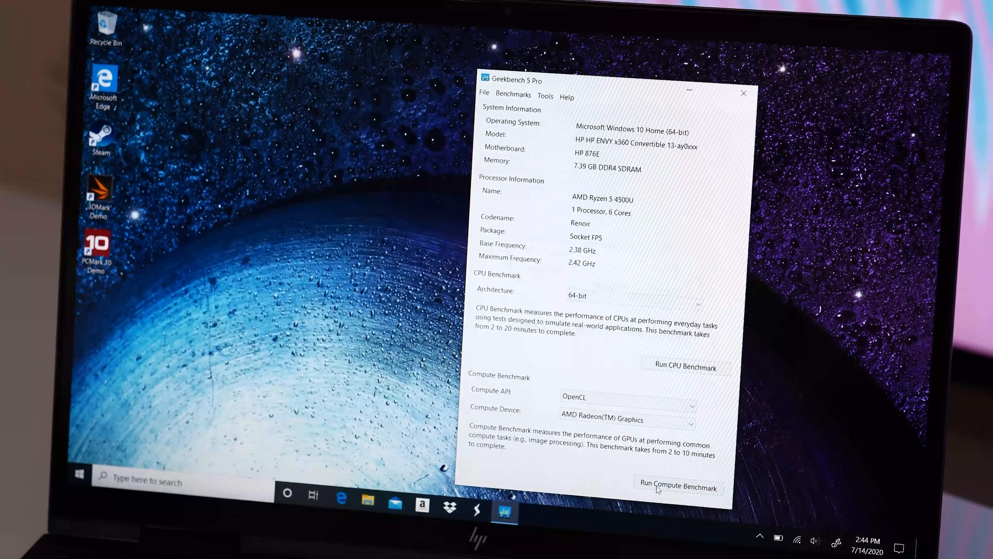
- Start the Geekbench 5 Pro compute benchmark run
left_click(678, 486)
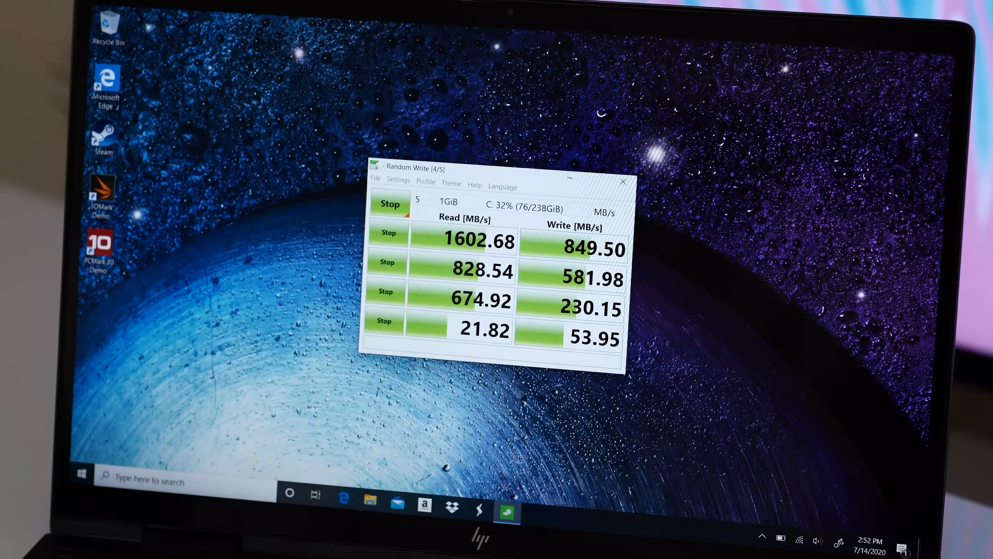
- Launch HP Command Center full screen and choose the Performance thermal profile
left_click(80, 474)
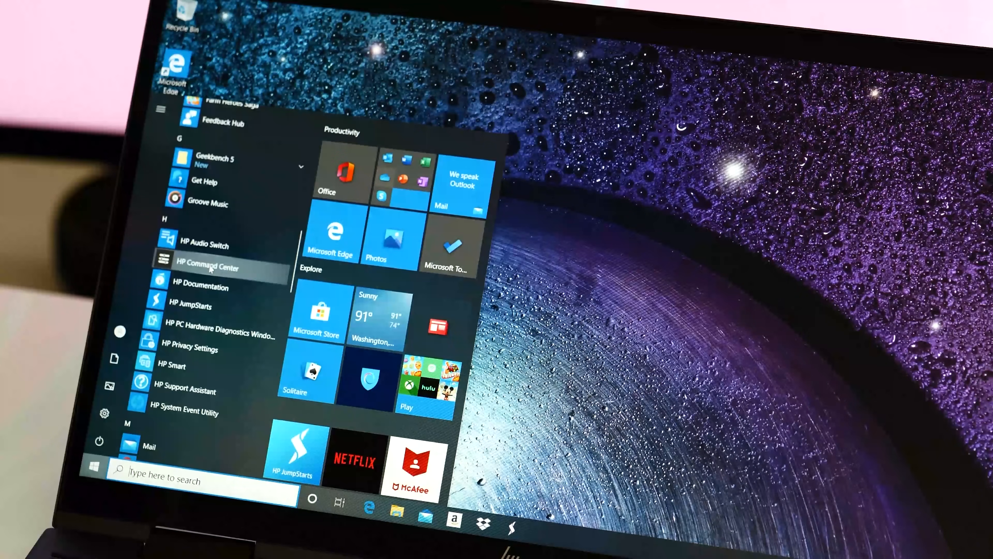
left_click(216, 266)
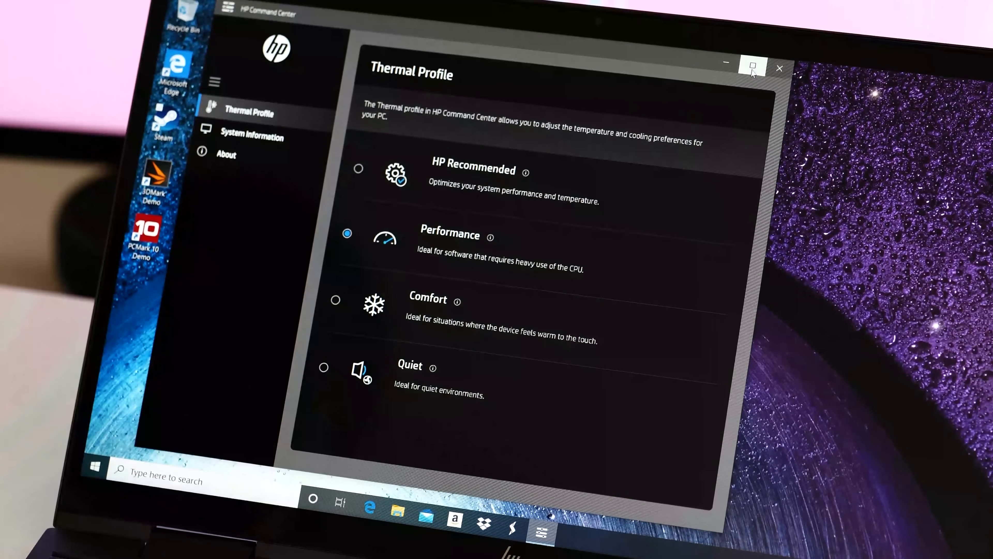
left_click(753, 68)
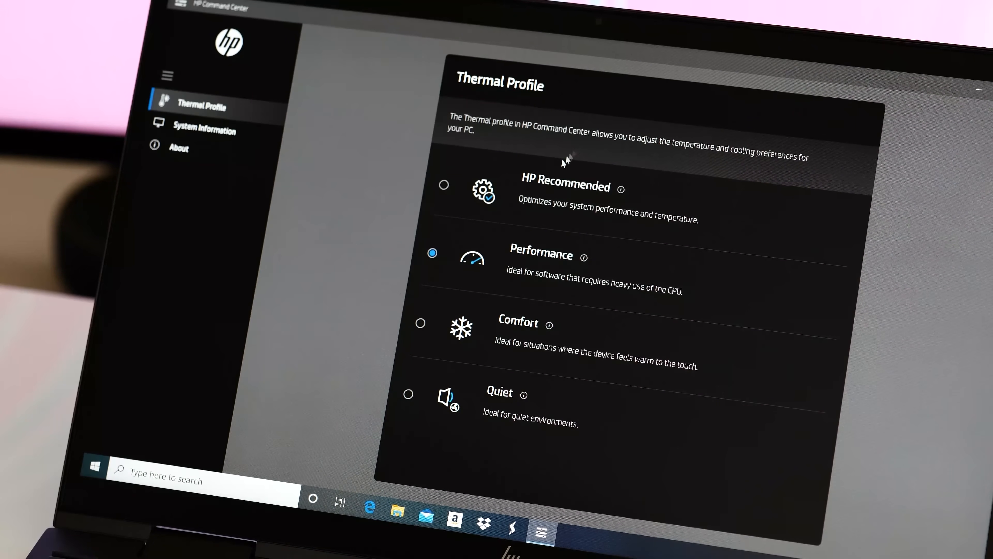
left_click(443, 186)
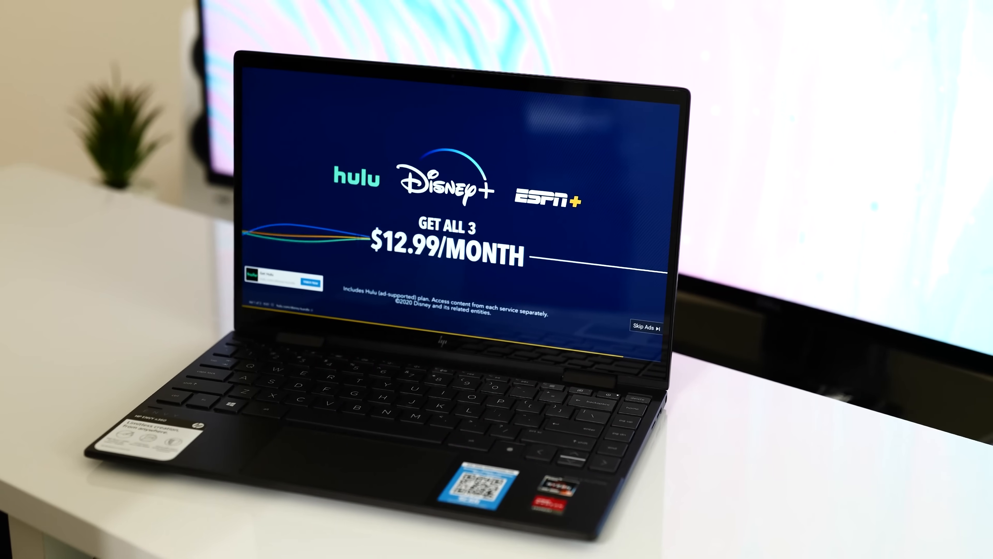
- Skip the streaming advertisement so the video starts playing
left_click(645, 327)
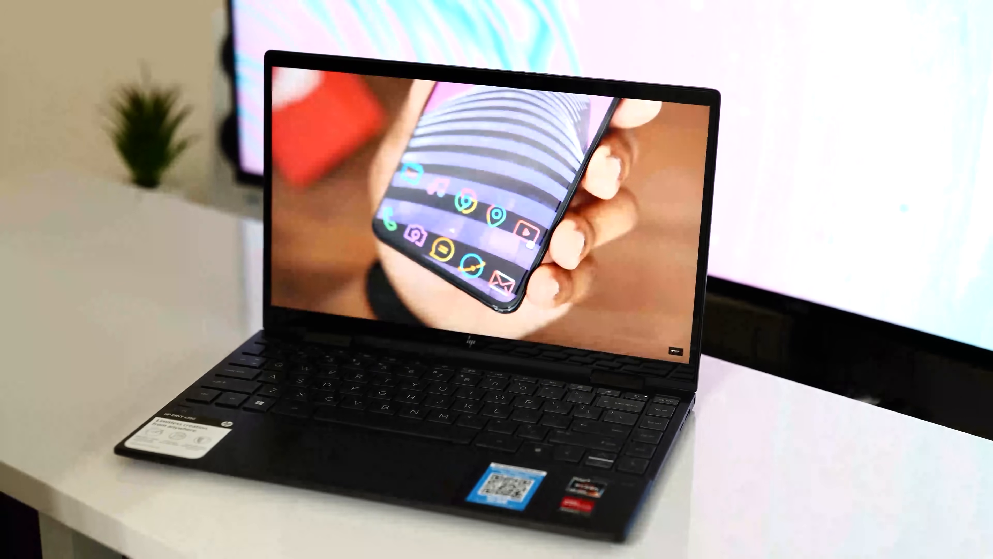